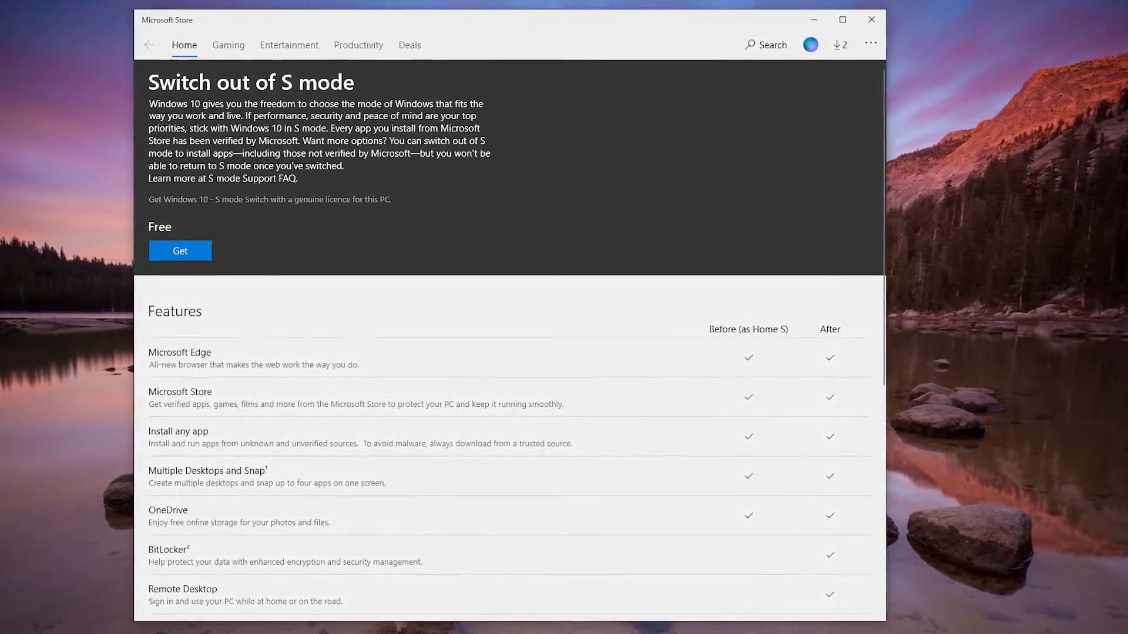
- Close Microsoft Store and open Windows Settings via the Action Center's All settings
scroll(down, 3)
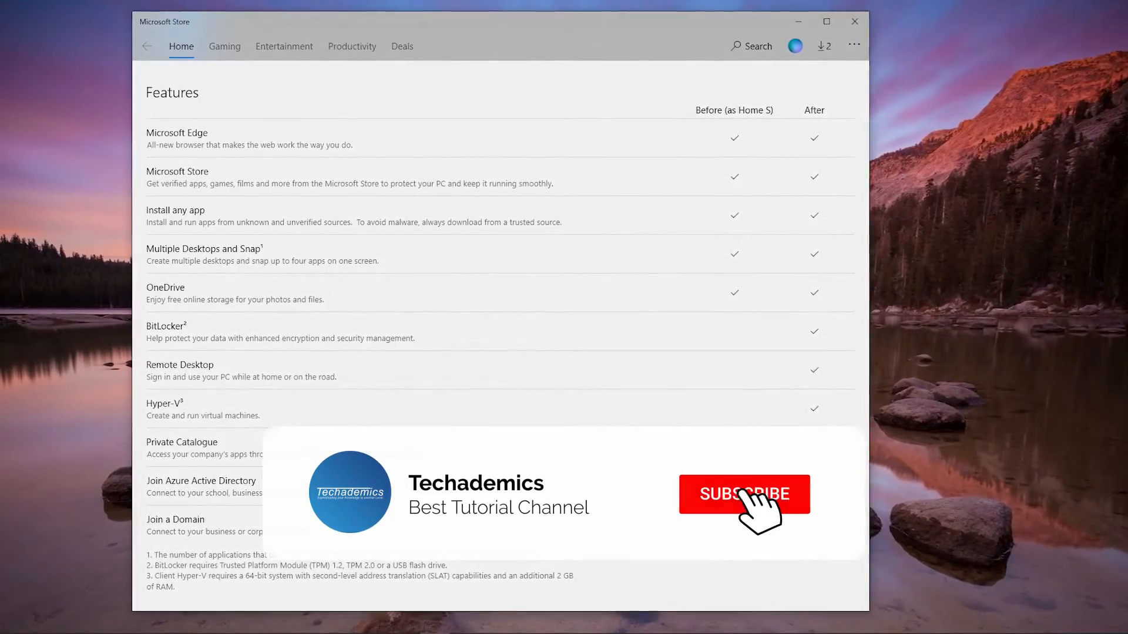
click(745, 494)
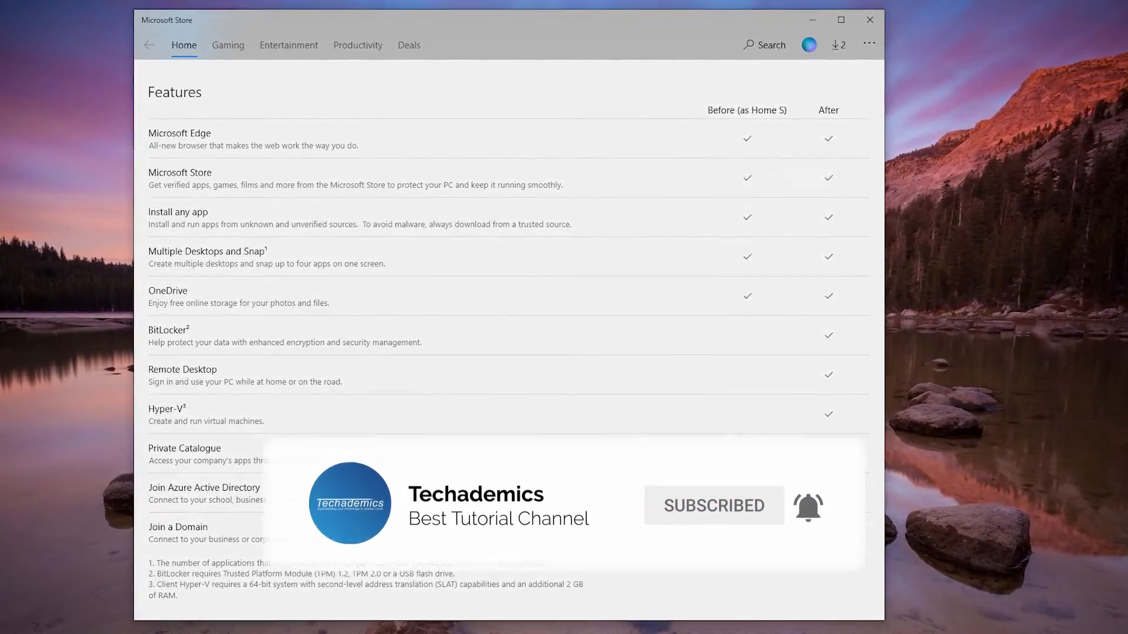
click(869, 35)
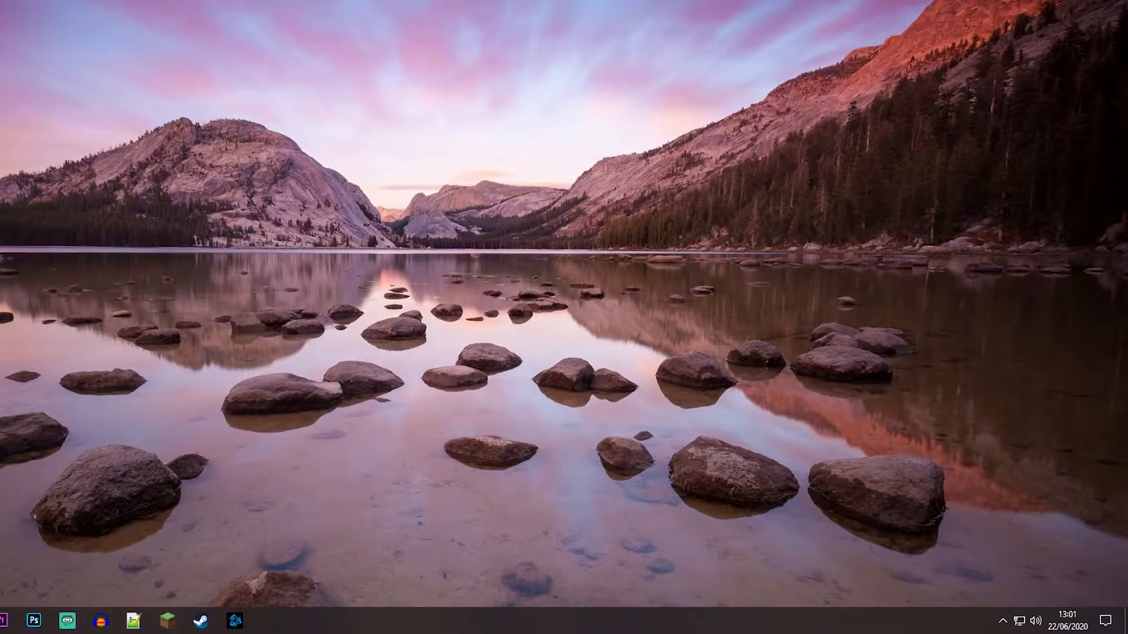
click(1110, 618)
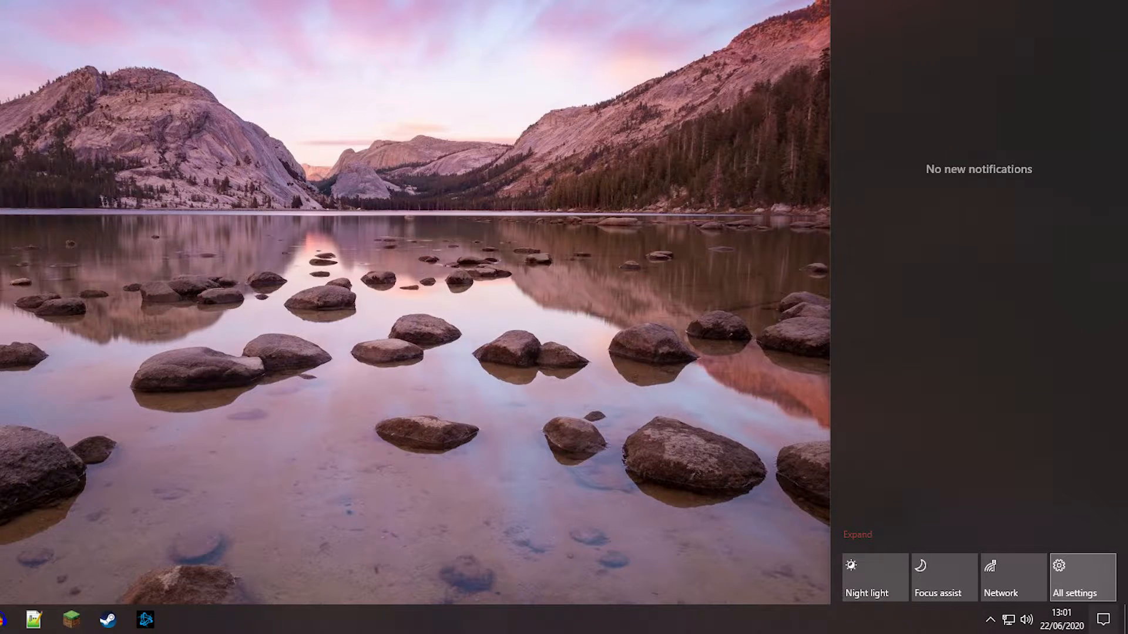
click(1080, 577)
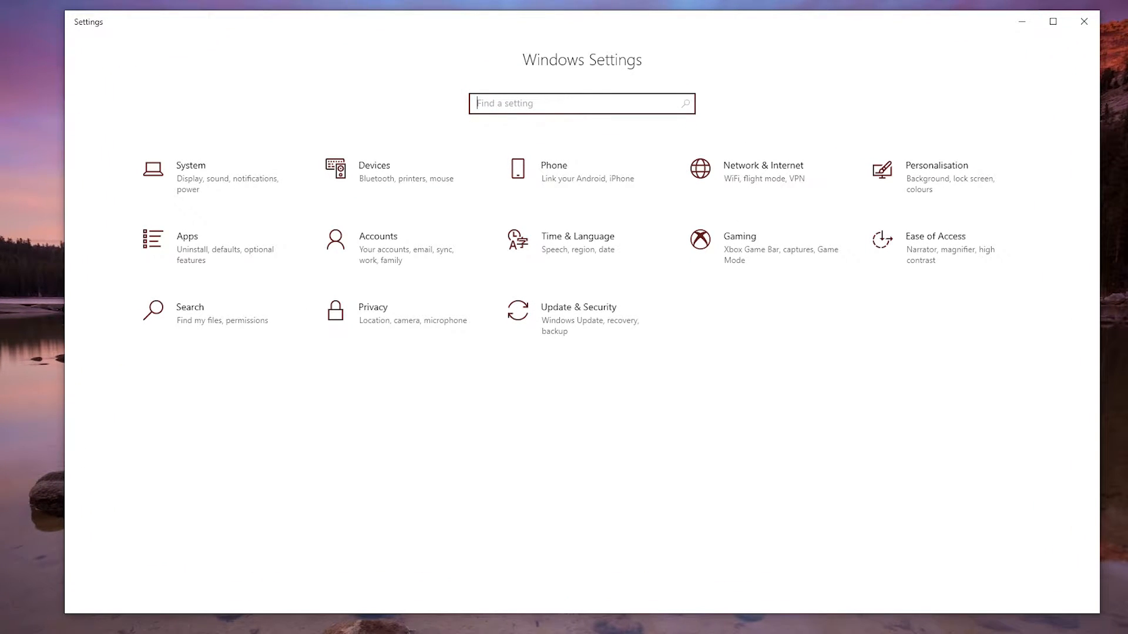
- Go to Update & Security > Activation, showing Windows 10 Home in S mode
click(579, 308)
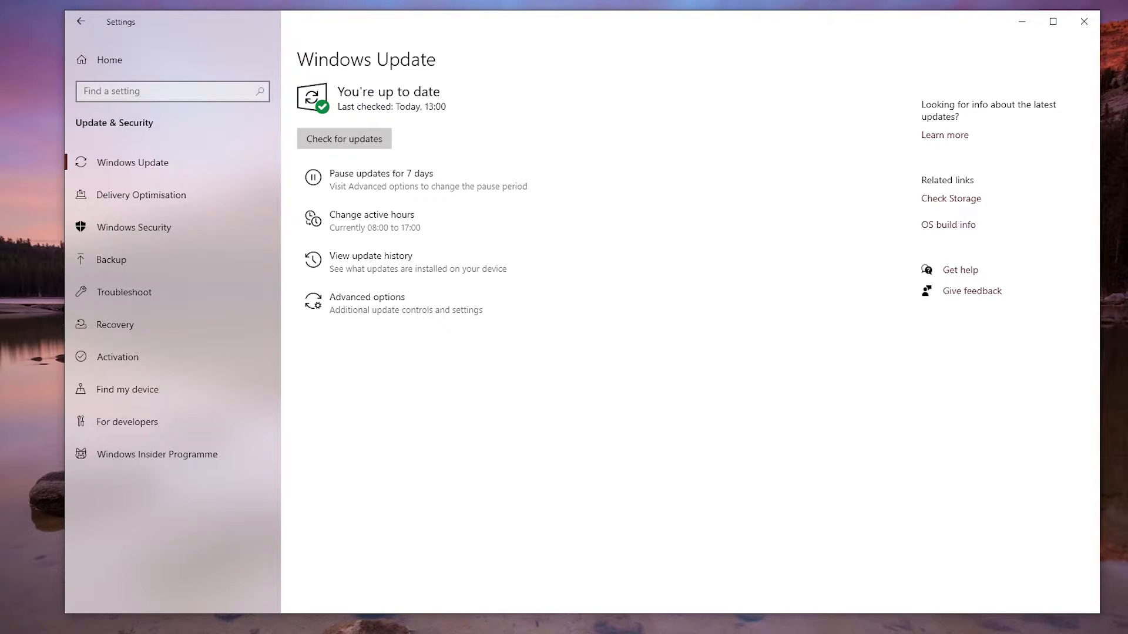
click(117, 358)
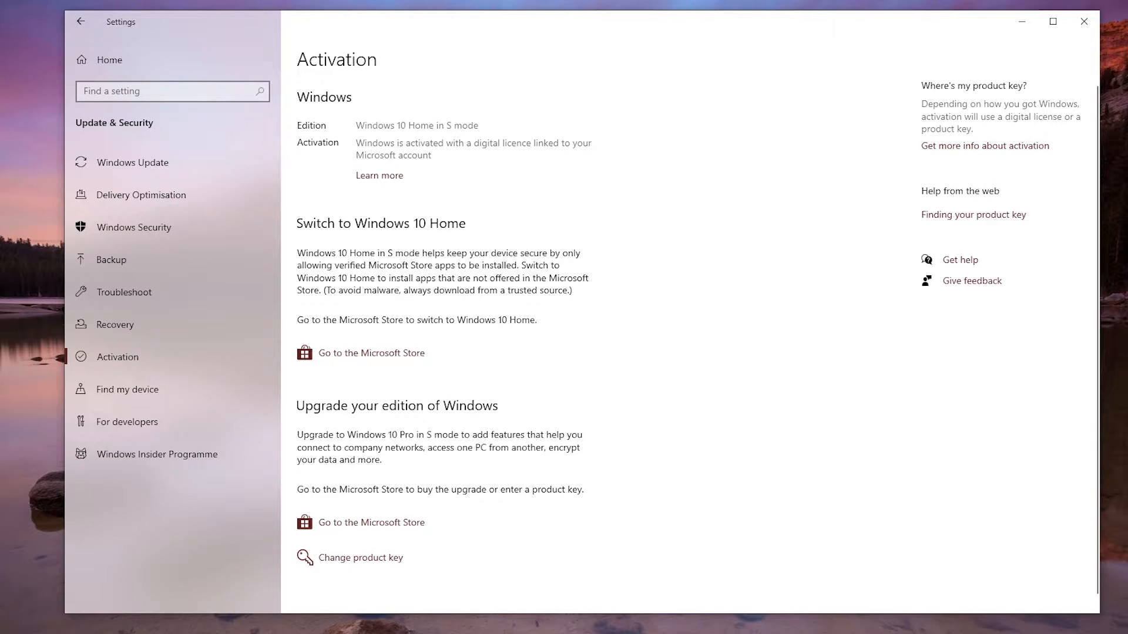
- Open the Store's Switch out of S mode page and claim the free offer with Get
click(371, 353)
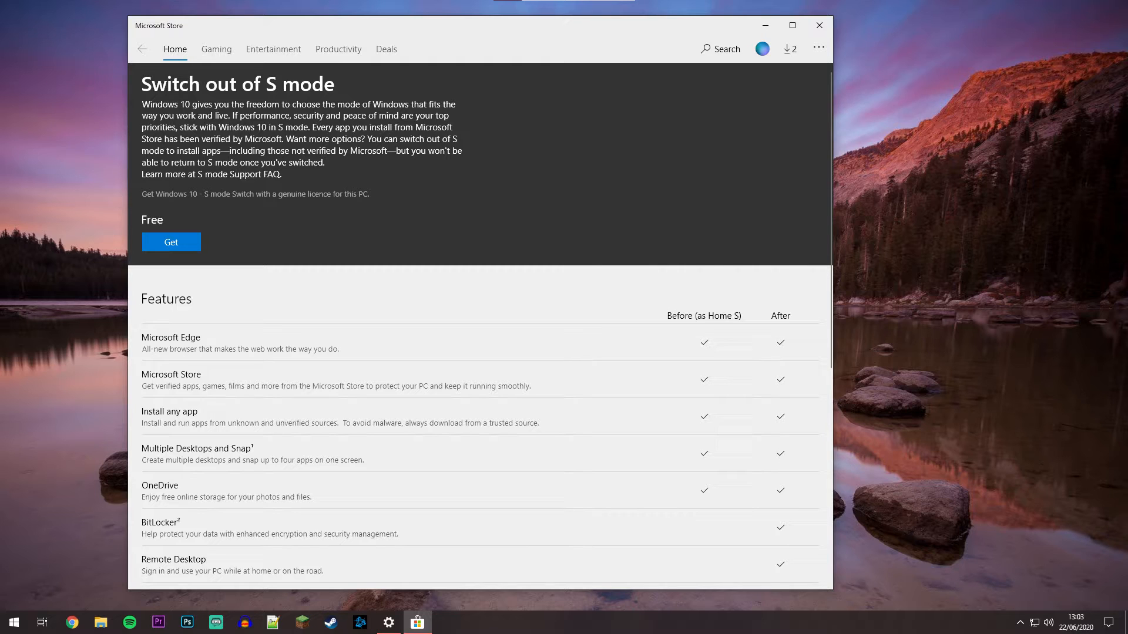
scroll(down, 3)
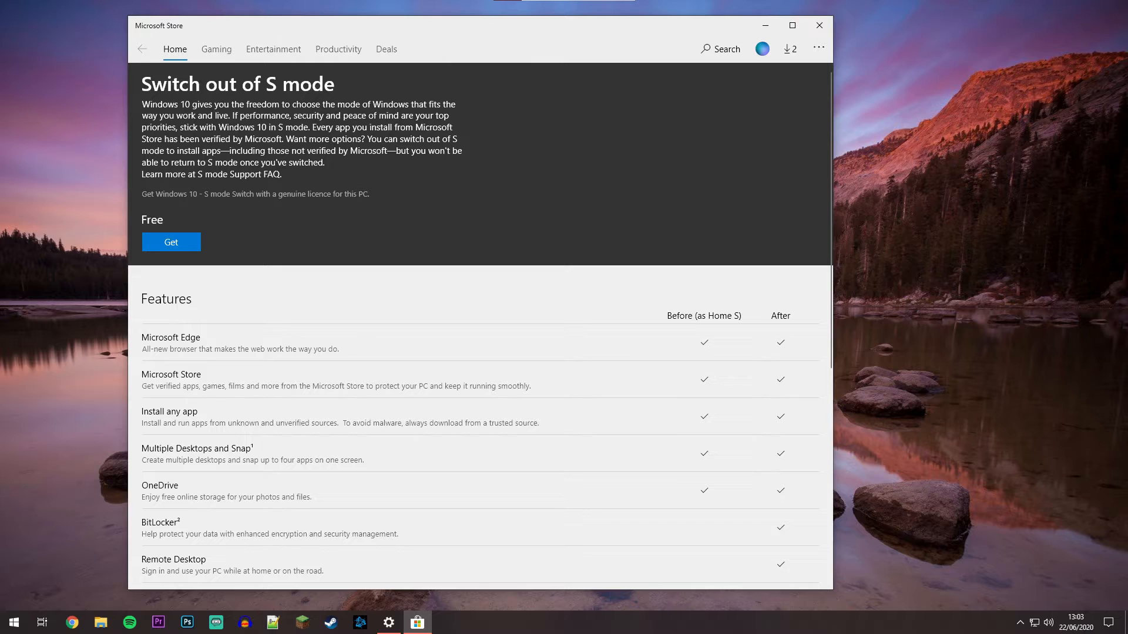
click(171, 242)
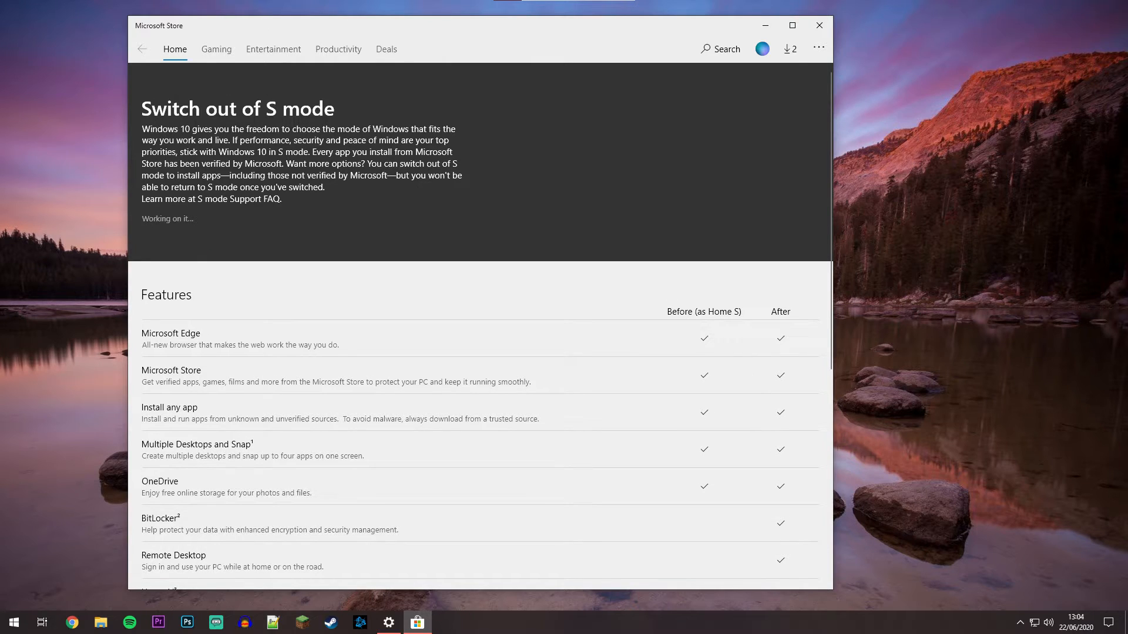